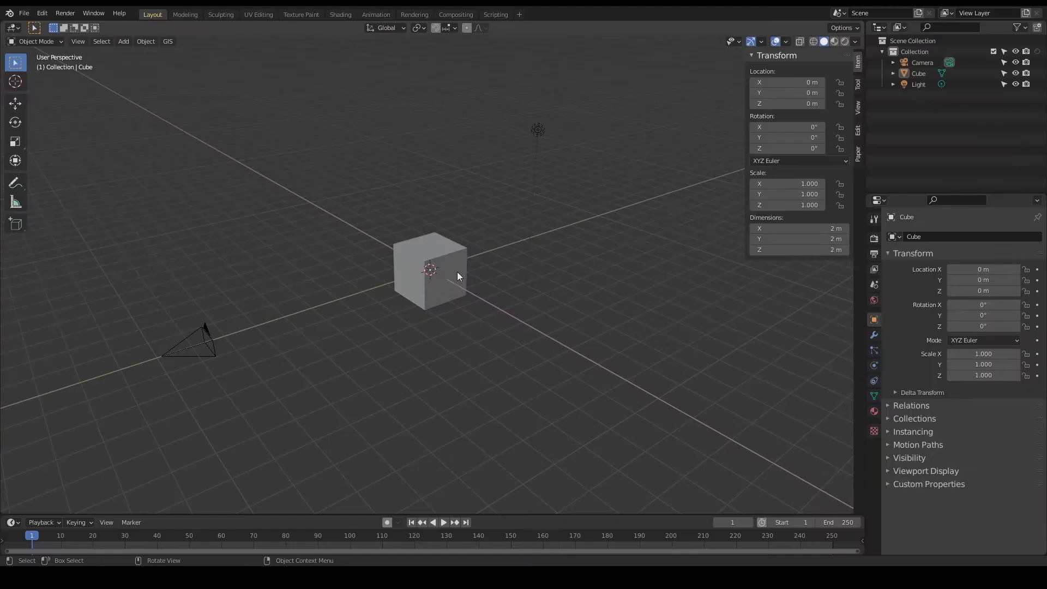
In Edit Mode, shrink the cube and rotate it about 45 degrees into a diamond
{"action": "key", "text": "Tab"}
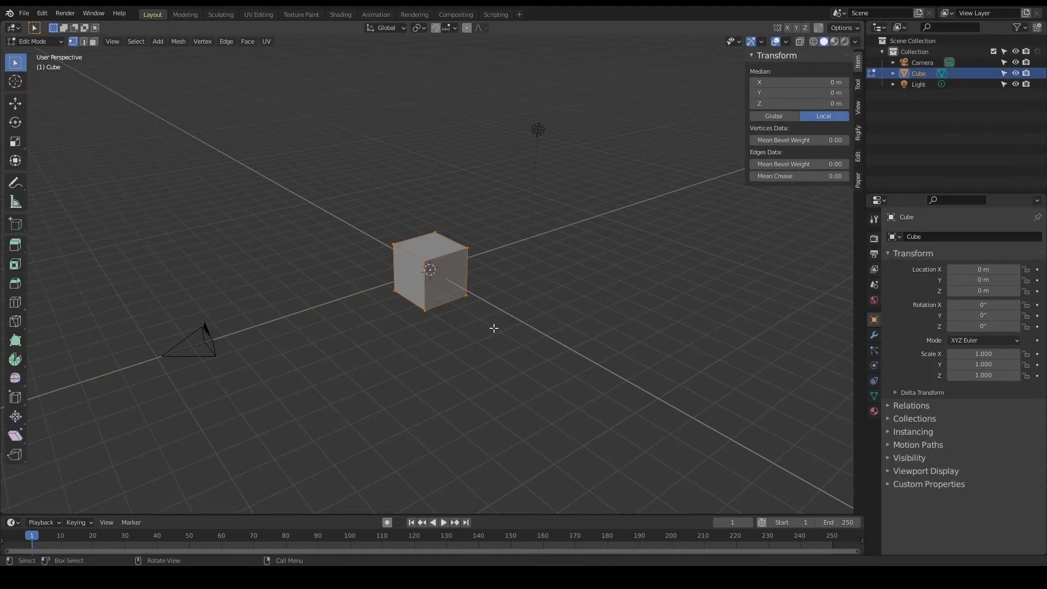
{"action": "key", "text": "s"}
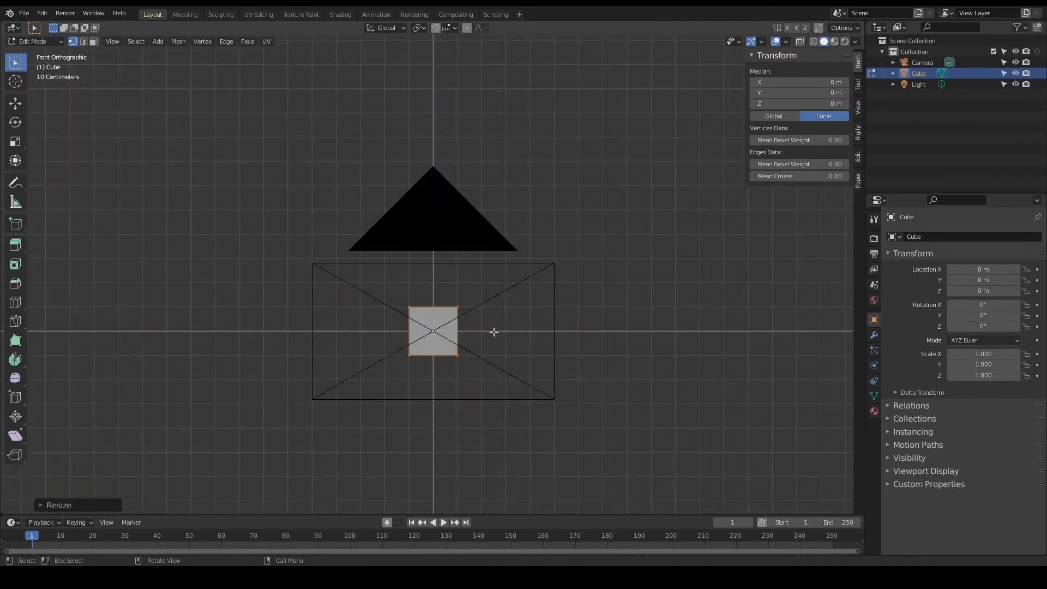
{"action": "key", "text": "r"}
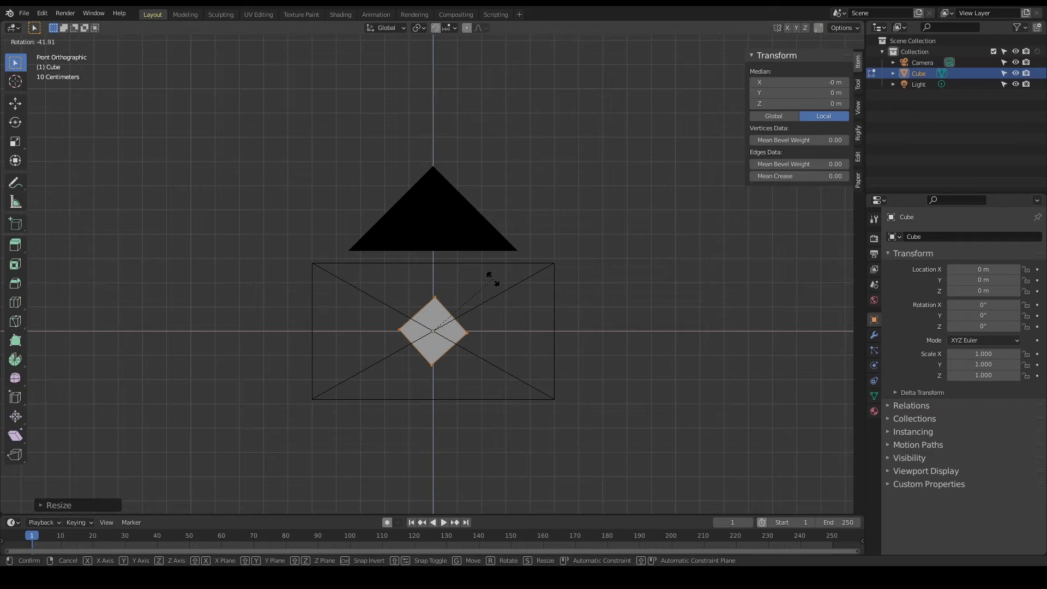
{"action": "left_click", "coordinate": [492, 274]}
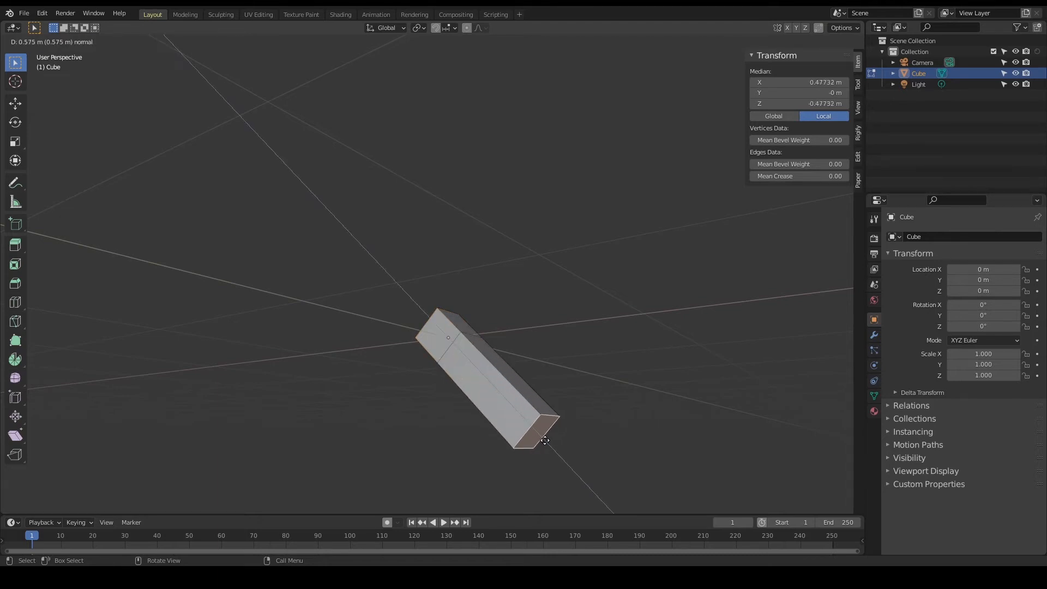
{"action": "mouse_move", "coordinate": [544, 440]}
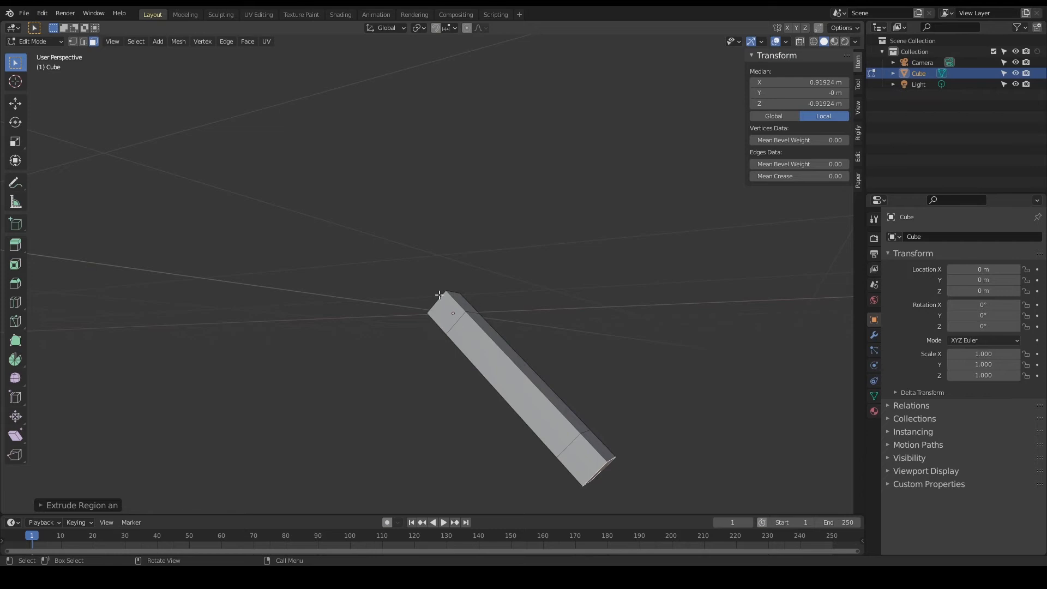
{"action": "mouse_move", "coordinate": [586, 457]}
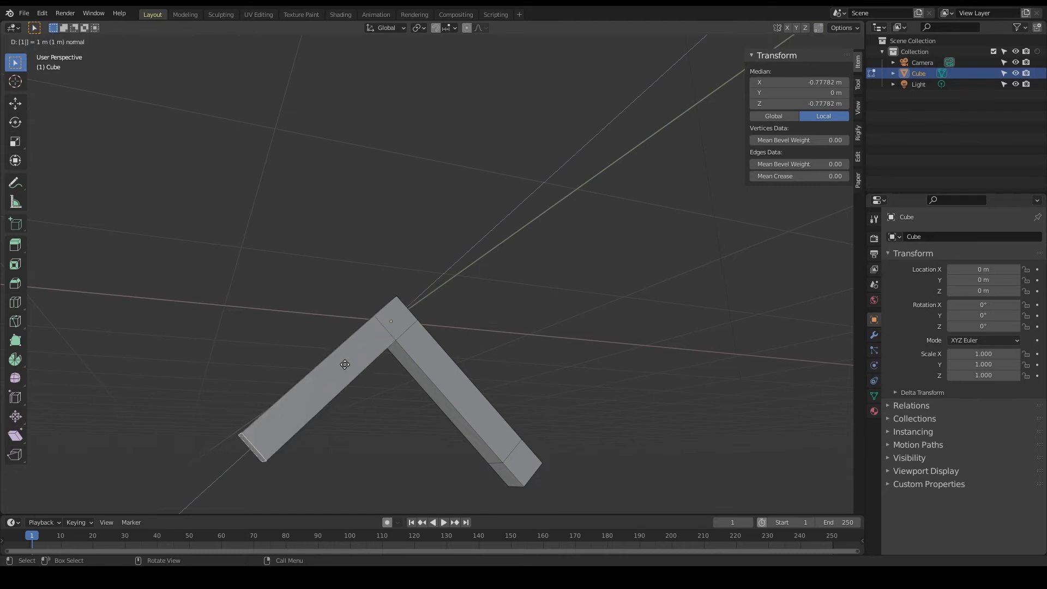
{"action": "mouse_move", "coordinate": [237, 462]}
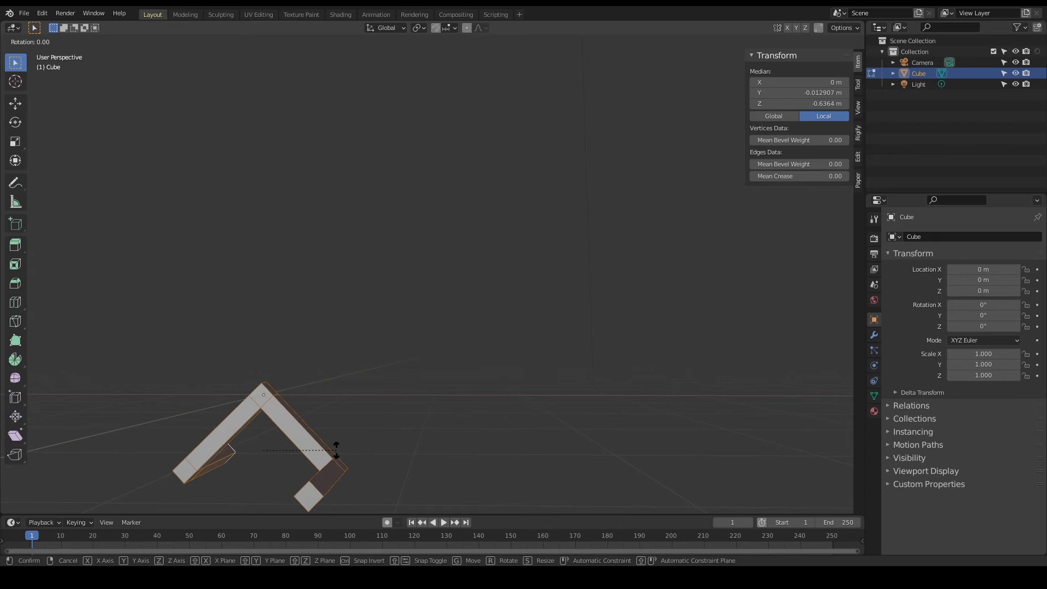
Angle the third extruded arm so the mesh closes into a triangle through the camera
{"action": "key", "text": "z"}
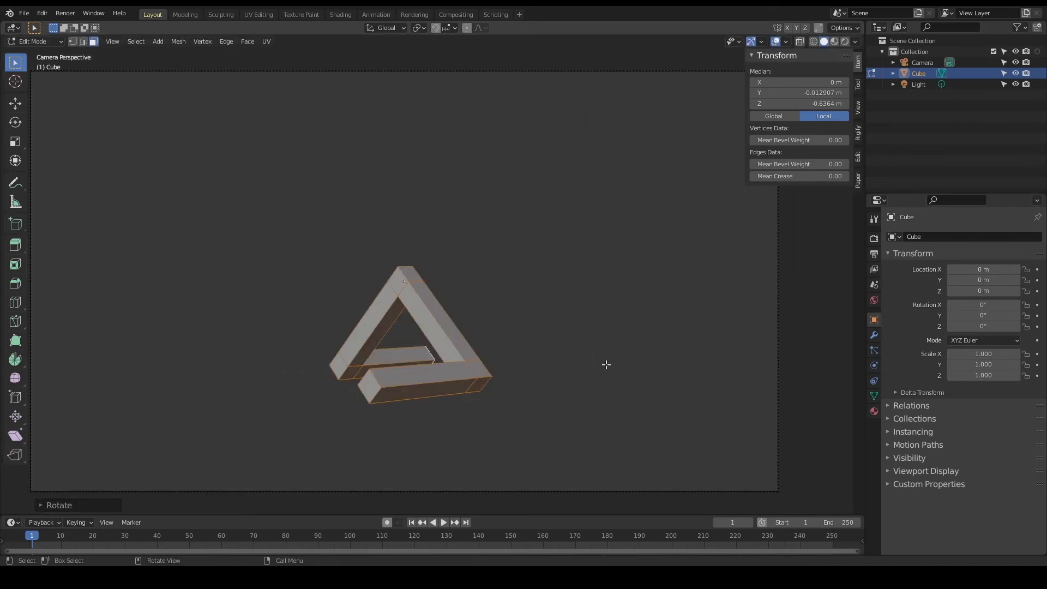
{"action": "mouse_move", "coordinate": [657, 373]}
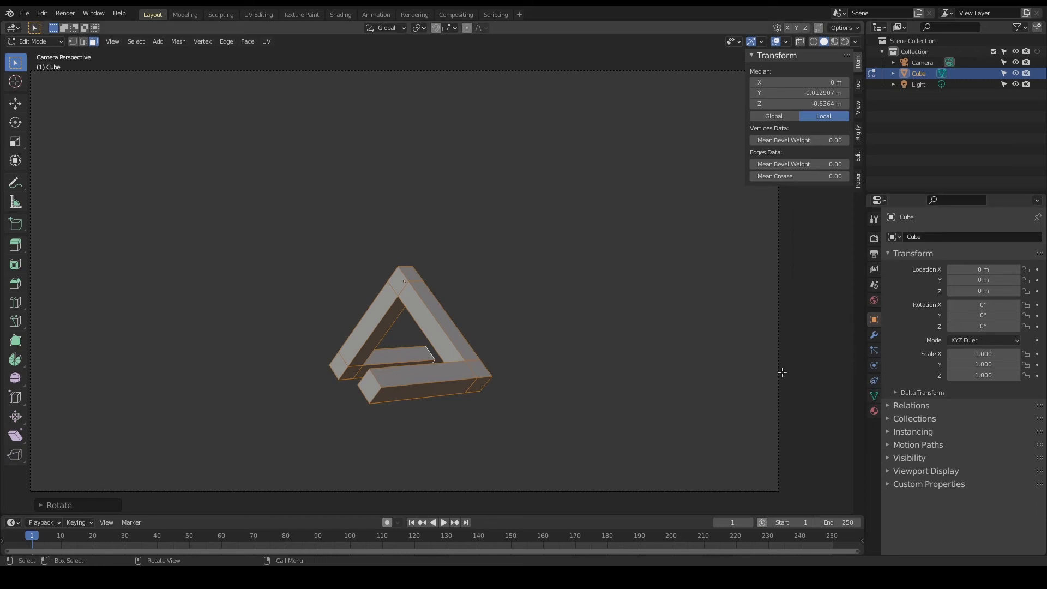
{"action": "left_click", "coordinate": [922, 62]}
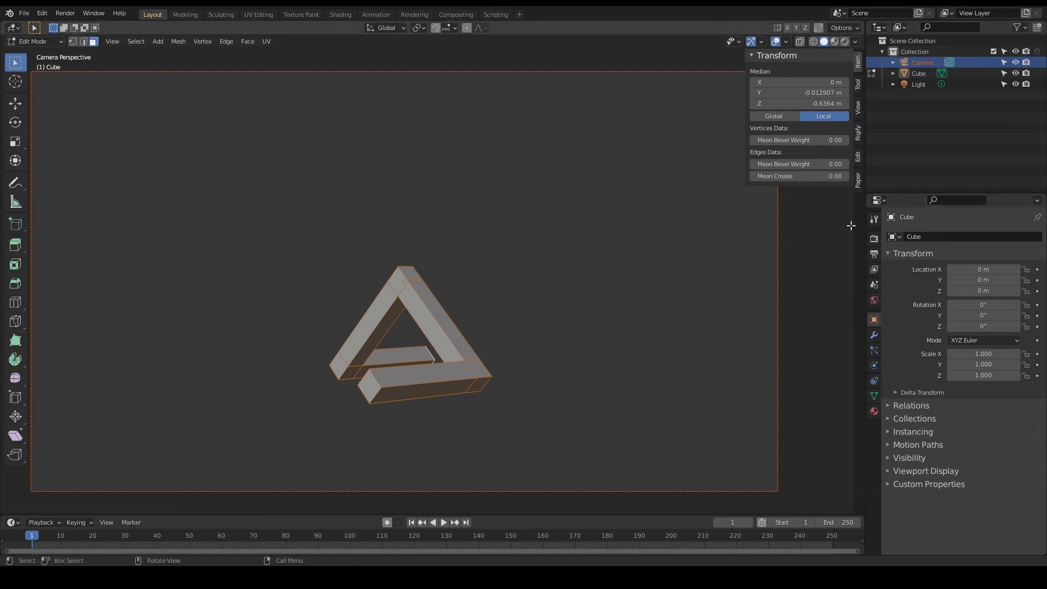
In Object Mode, set the camera's Lens Type to Orthographic
{"action": "key", "text": "Tab"}
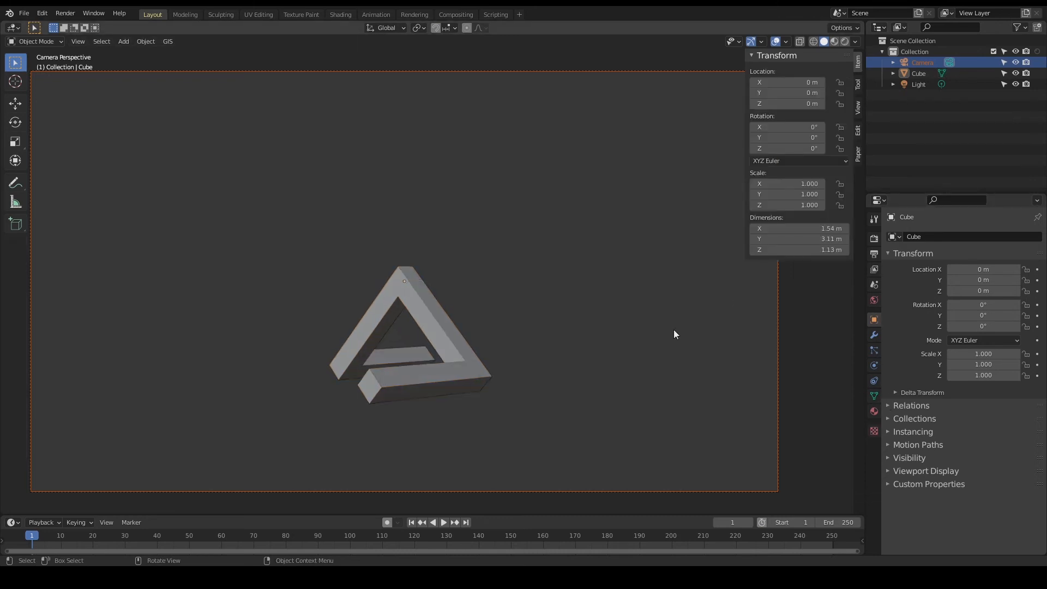
{"action": "left_click", "coordinate": [922, 62]}
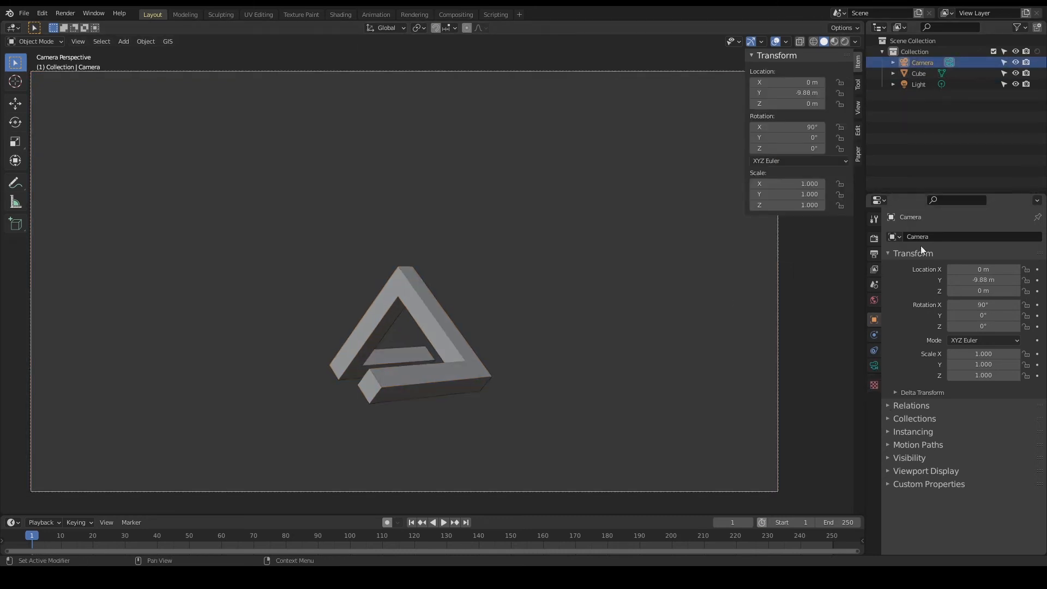
{"action": "left_click", "coordinate": [873, 364]}
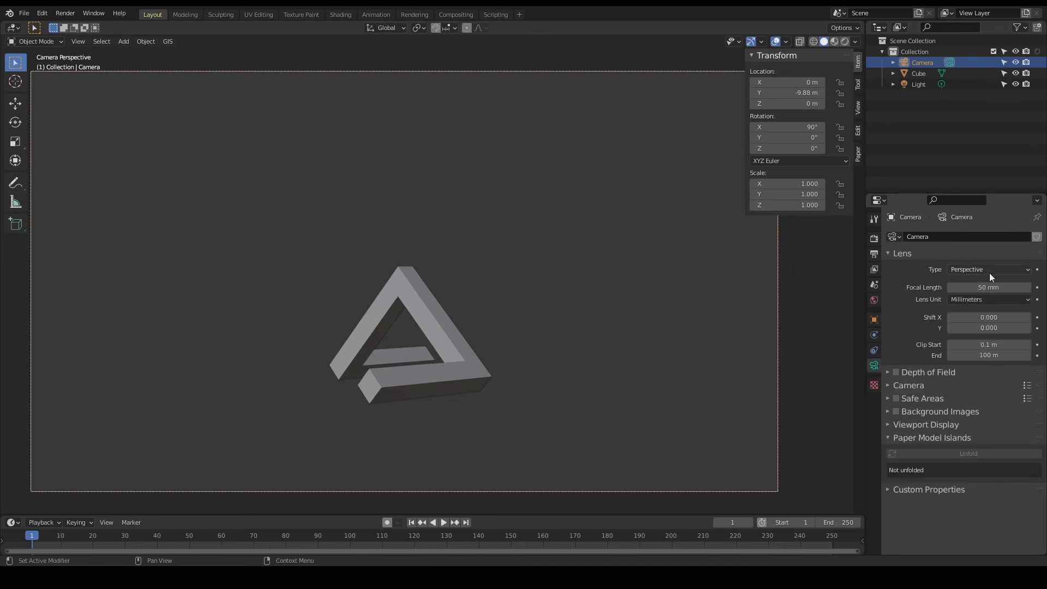
{"action": "left_click", "coordinate": [989, 270]}
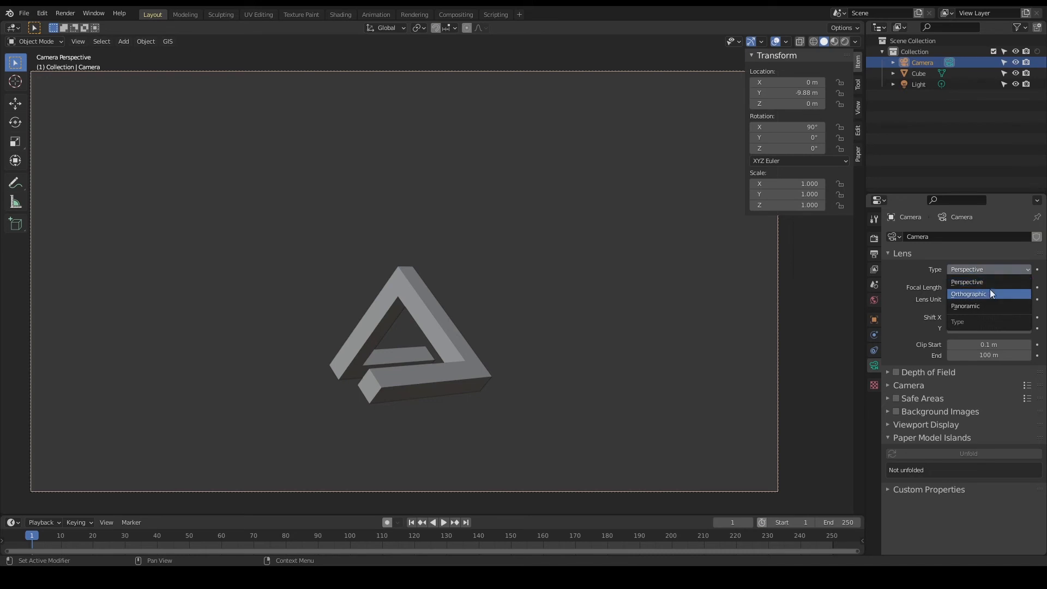
{"action": "left_click", "coordinate": [969, 294]}
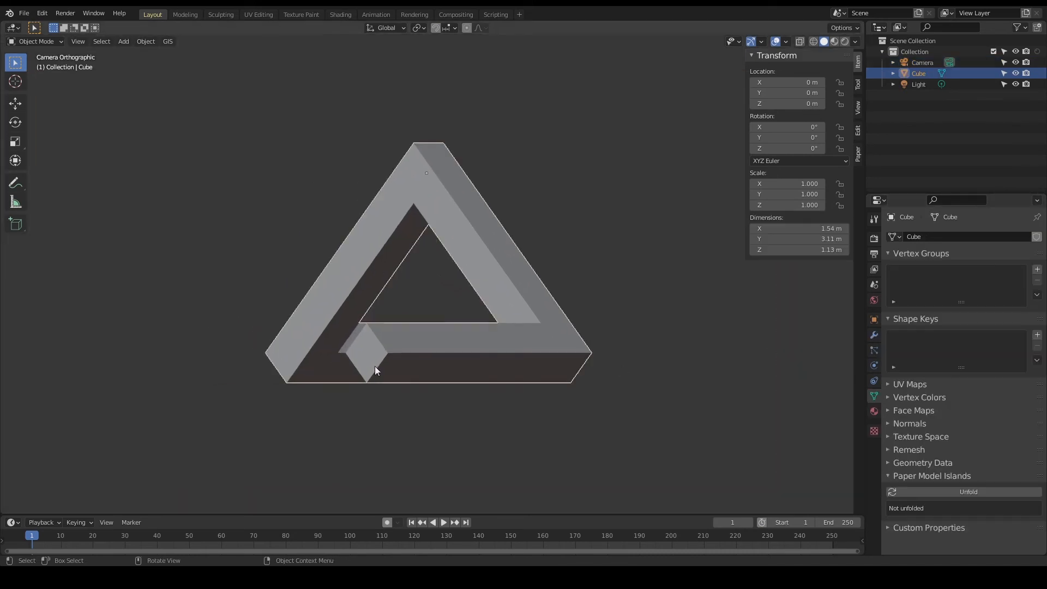
Delete the overlapping faces for a seamless triangle, then view it in the Animation workspace
{"action": "key", "text": "Tab"}
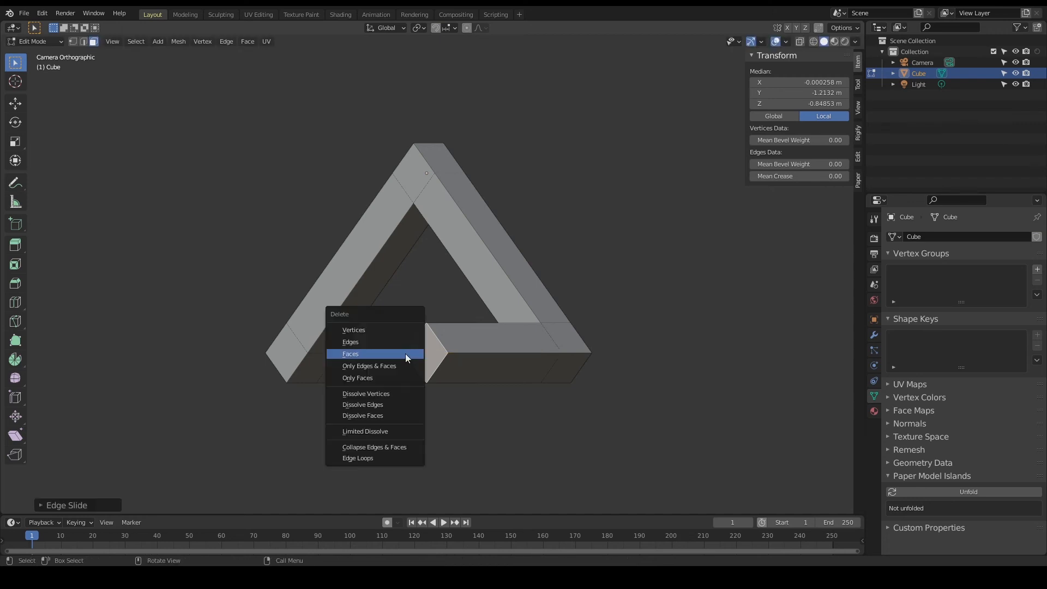
{"action": "left_click", "coordinate": [350, 353]}
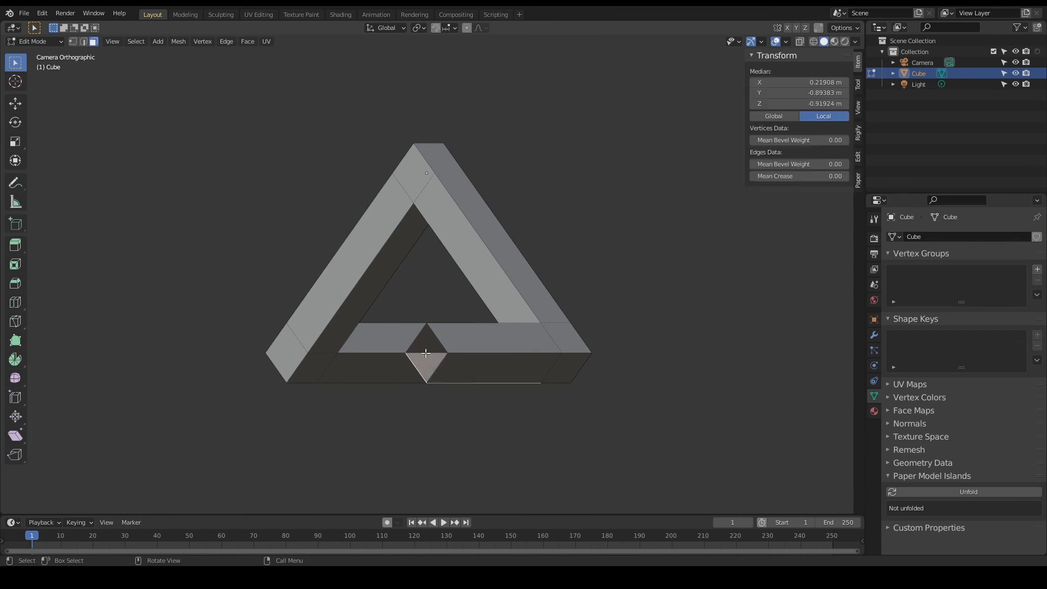
{"action": "left_click", "coordinate": [424, 343]}
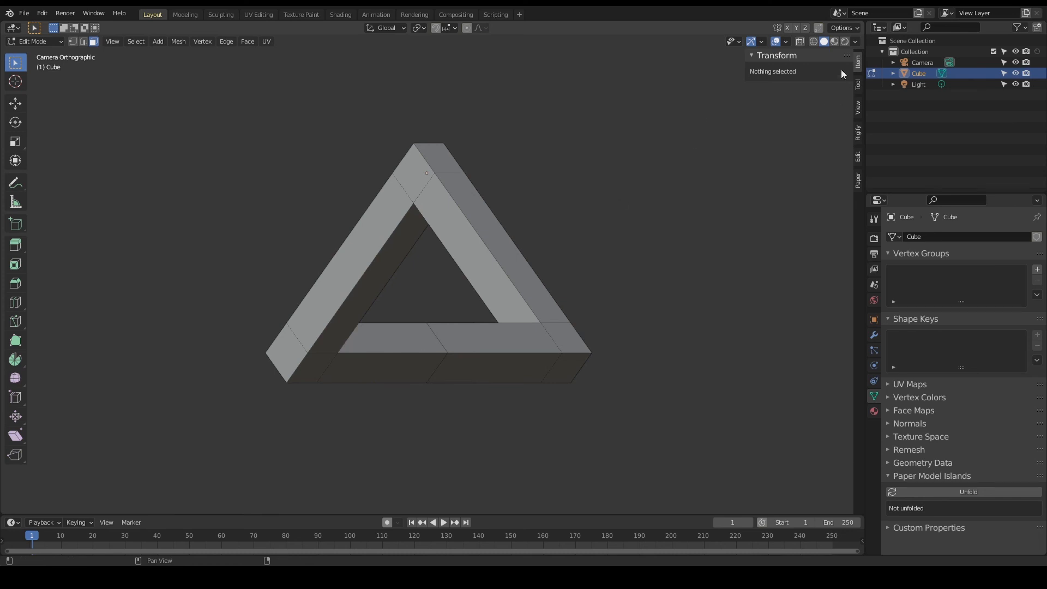
{"action": "left_click", "coordinate": [375, 13]}
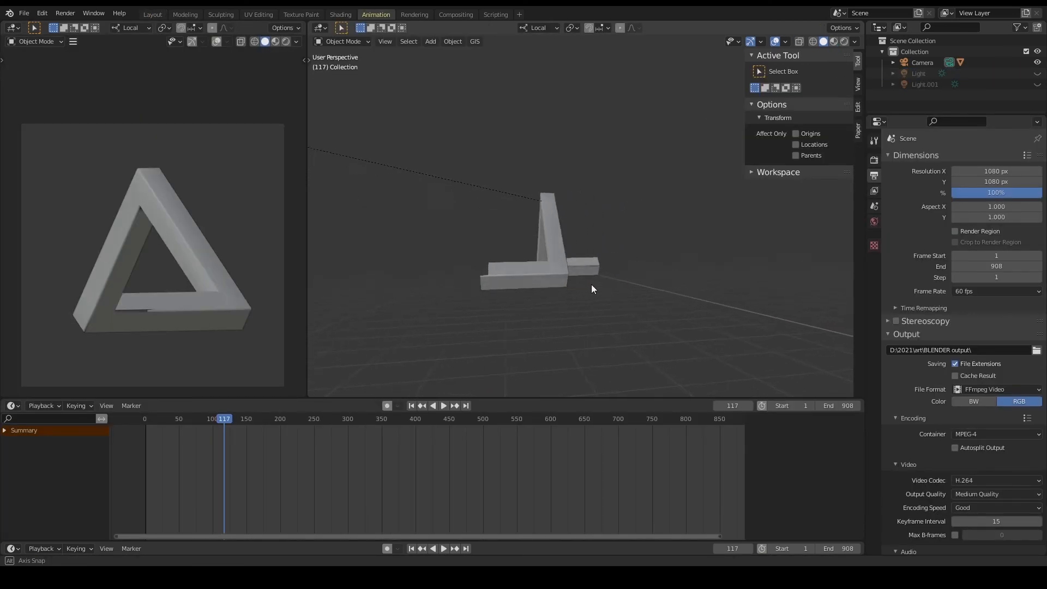